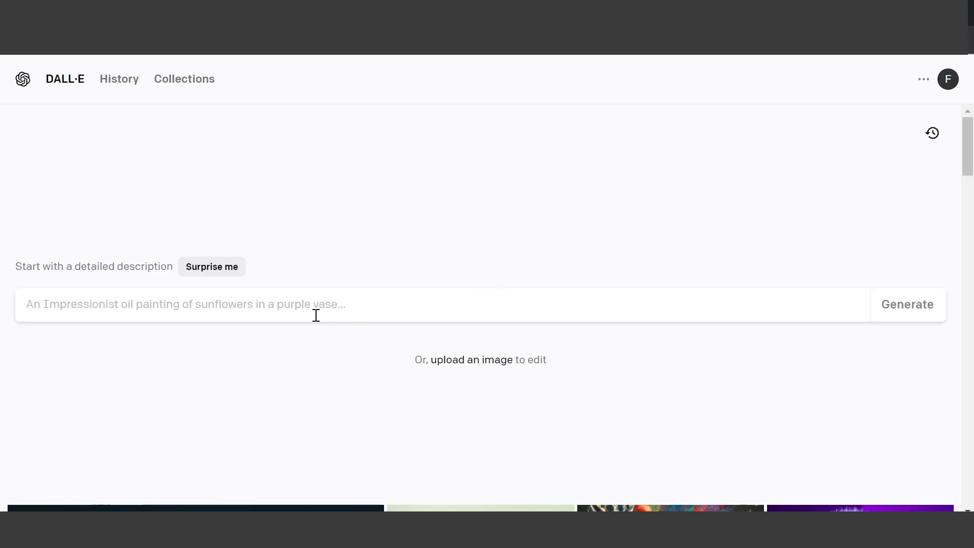
Enter the prompt 'A Face closeup shot of an actress of a drama movie on Netflix'.
{"action": "type", "text": "A Face closeup shot of an actress of a drama movie on Netflix"}
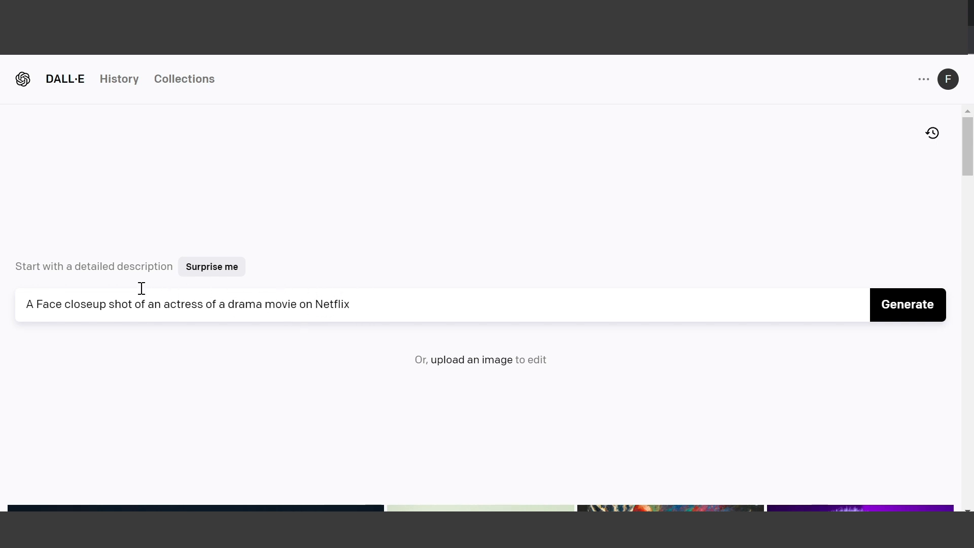
Generate four actress closeup portraits and download one as a PNG to the desktop.
{"action": "left_click", "coordinate": [906, 304]}
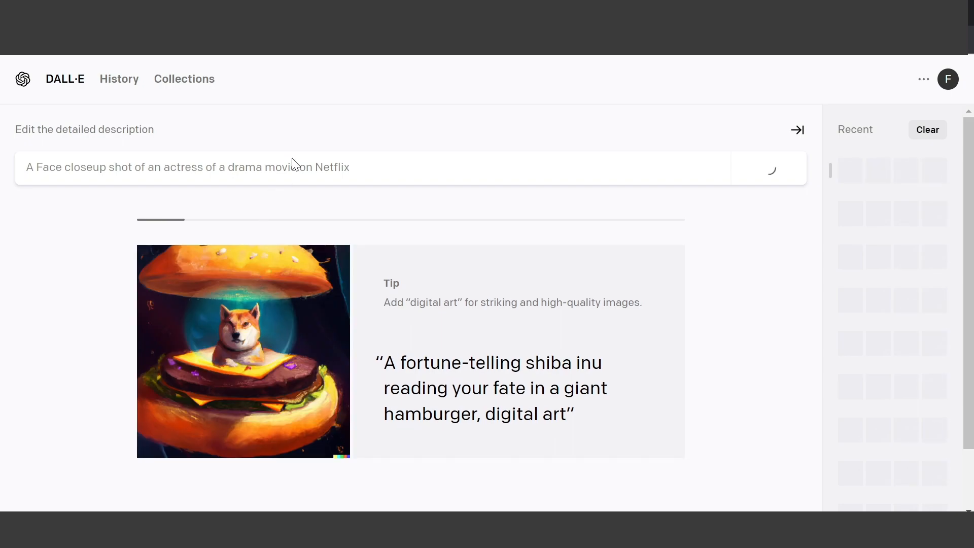
{"action": "mouse_move", "coordinate": [323, 138]}
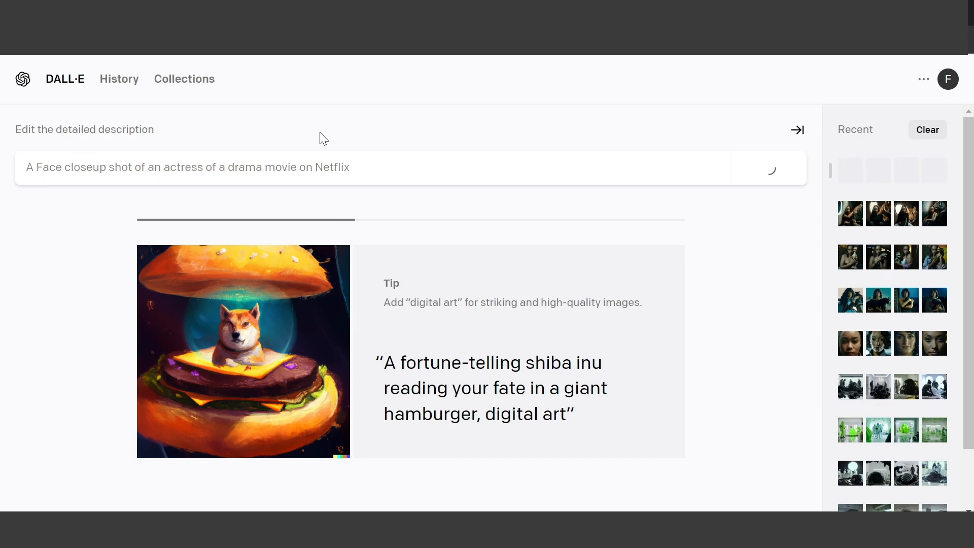
{"action": "left_click", "coordinate": [771, 167]}
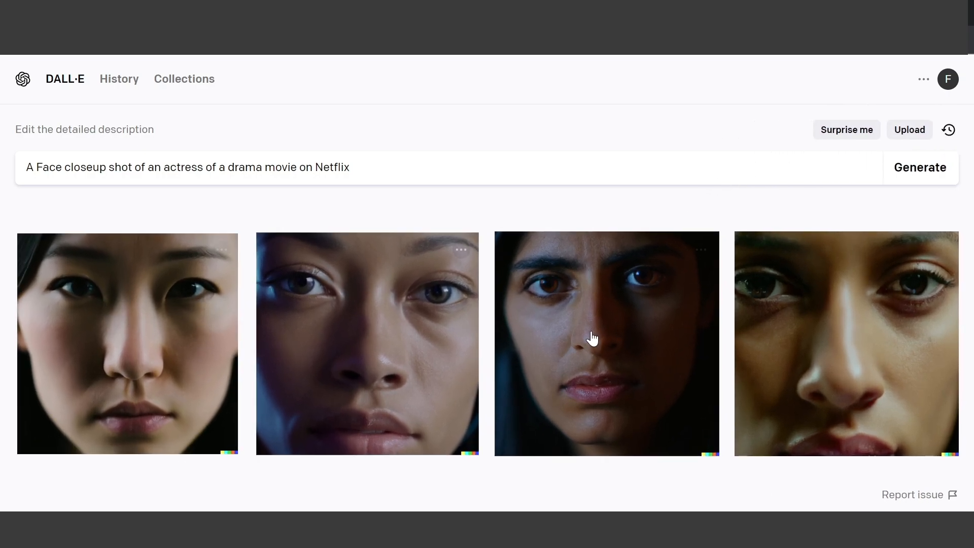
{"action": "mouse_move", "coordinate": [499, 365]}
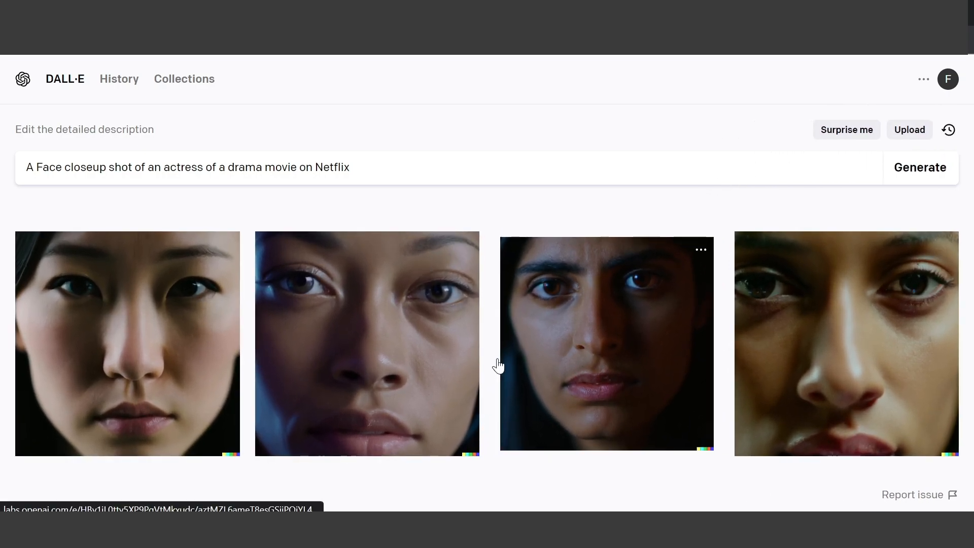
{"action": "mouse_move", "coordinate": [488, 352]}
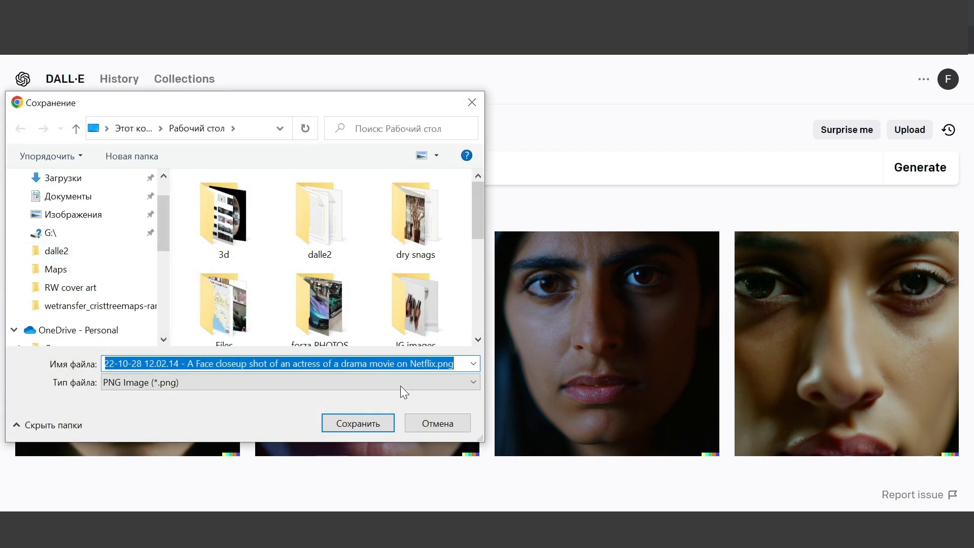
{"action": "left_click", "coordinate": [357, 423]}
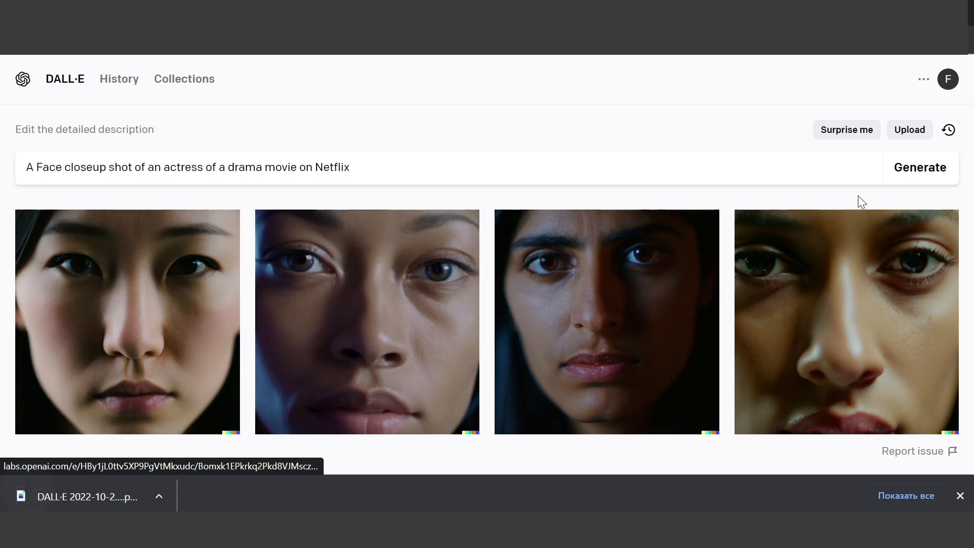
{"action": "mouse_move", "coordinate": [947, 79]}
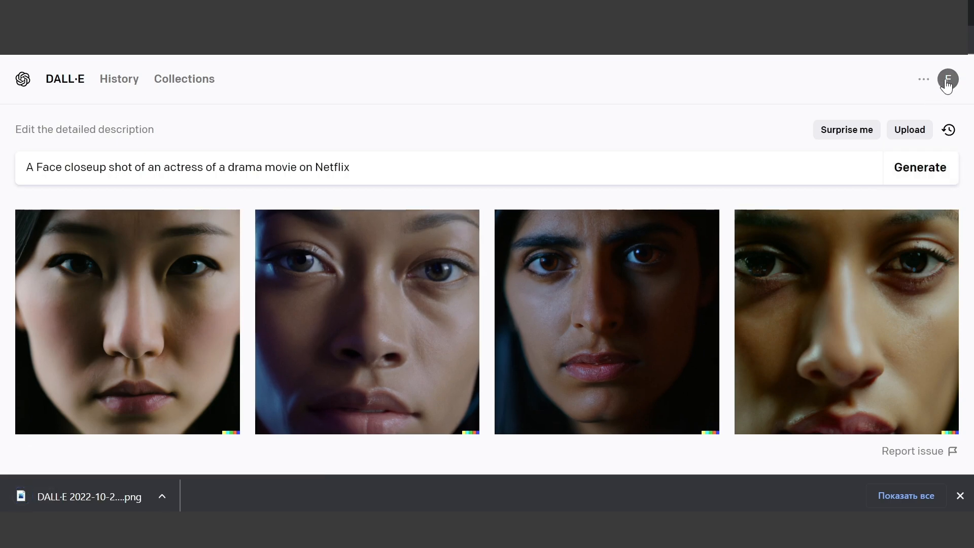
Upload the saved face PNG into the outpainting editor and place it on the canvas.
{"action": "left_click", "coordinate": [923, 80]}
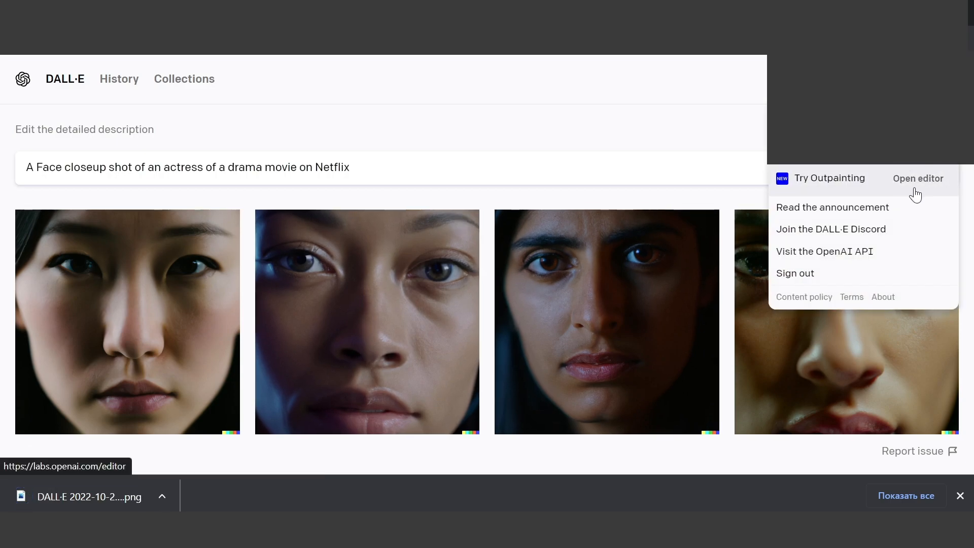
{"action": "left_click", "coordinate": [917, 178]}
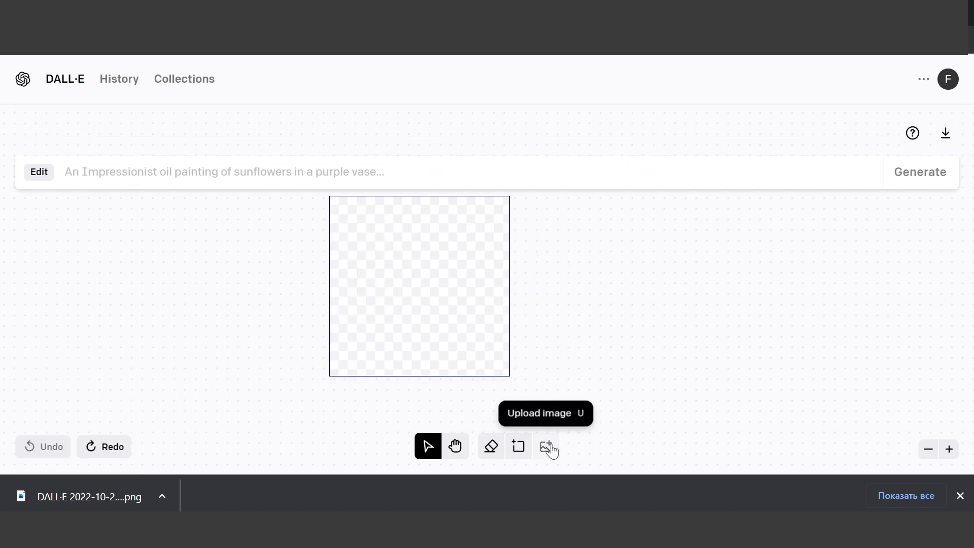
{"action": "left_click", "coordinate": [545, 446]}
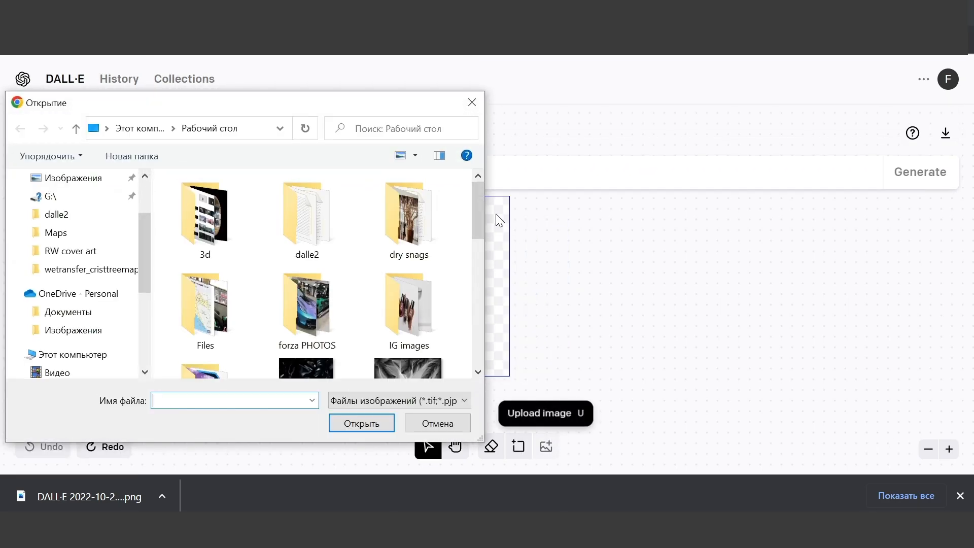
{"action": "left_click", "coordinate": [361, 423]}
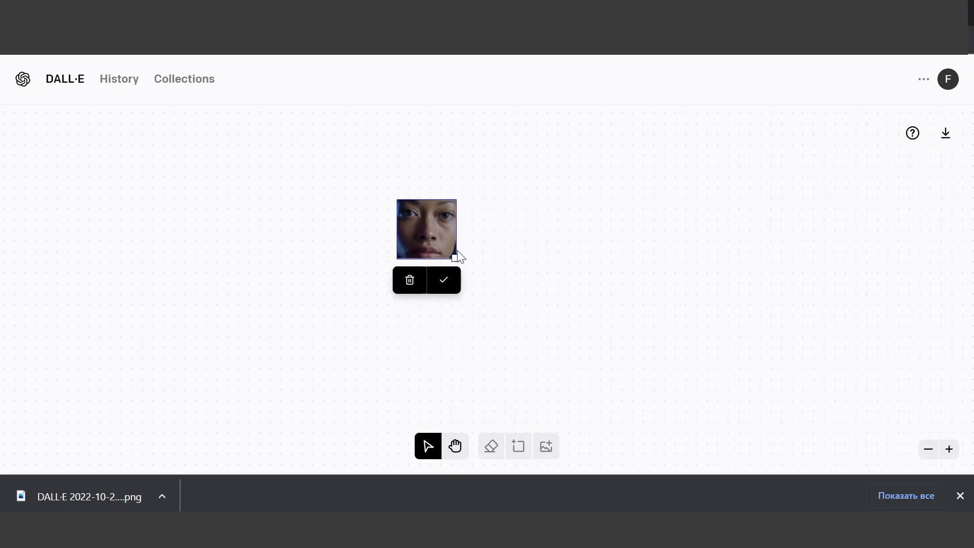
{"action": "left_click", "coordinate": [443, 279]}
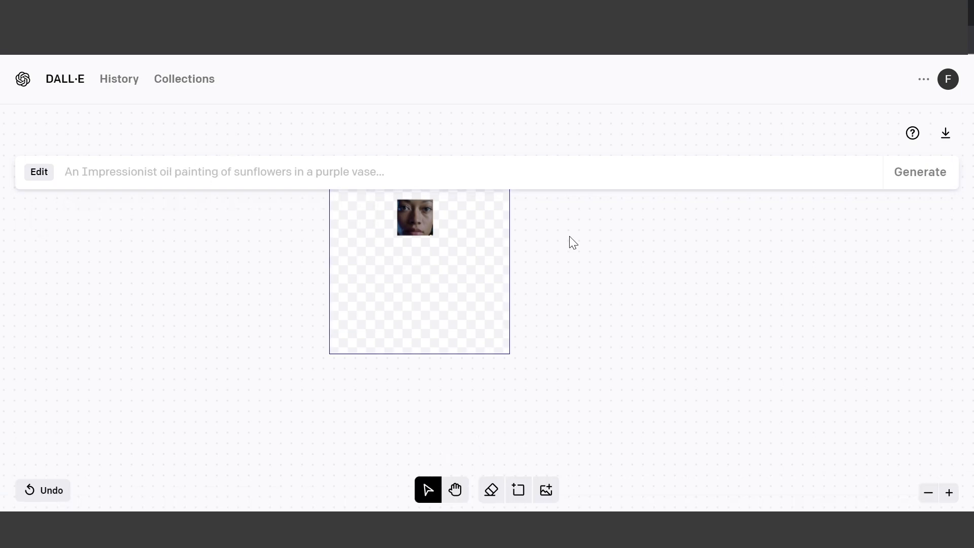
{"action": "mouse_move", "coordinate": [948, 493]}
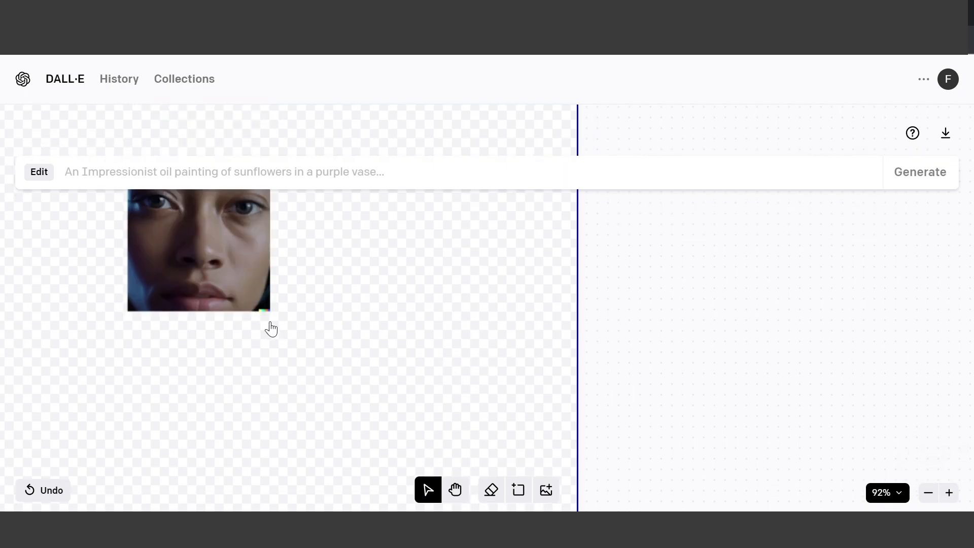
Erase a portrait corner with a smaller brush and write the woman-with-llama train prompt.
{"action": "left_click", "coordinate": [490, 490]}
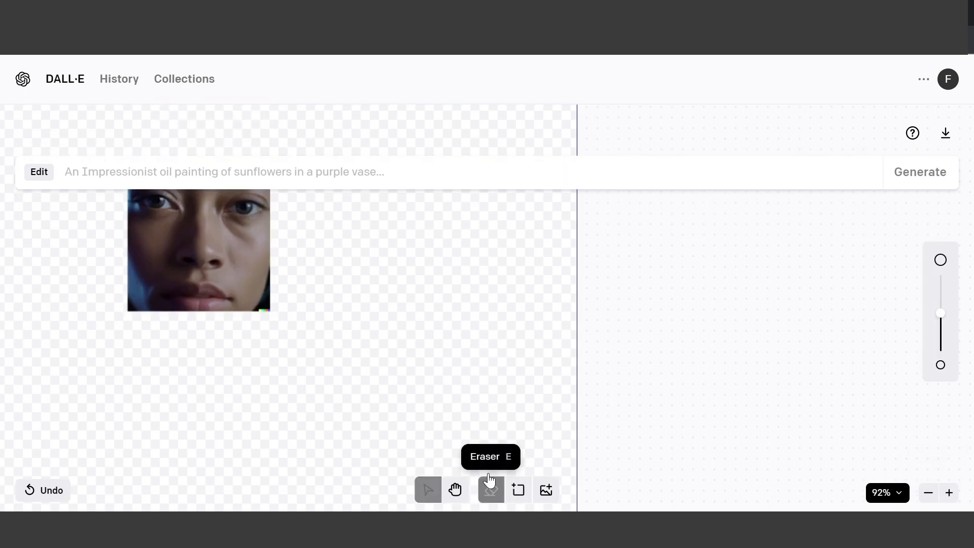
{"action": "left_click", "coordinate": [490, 489]}
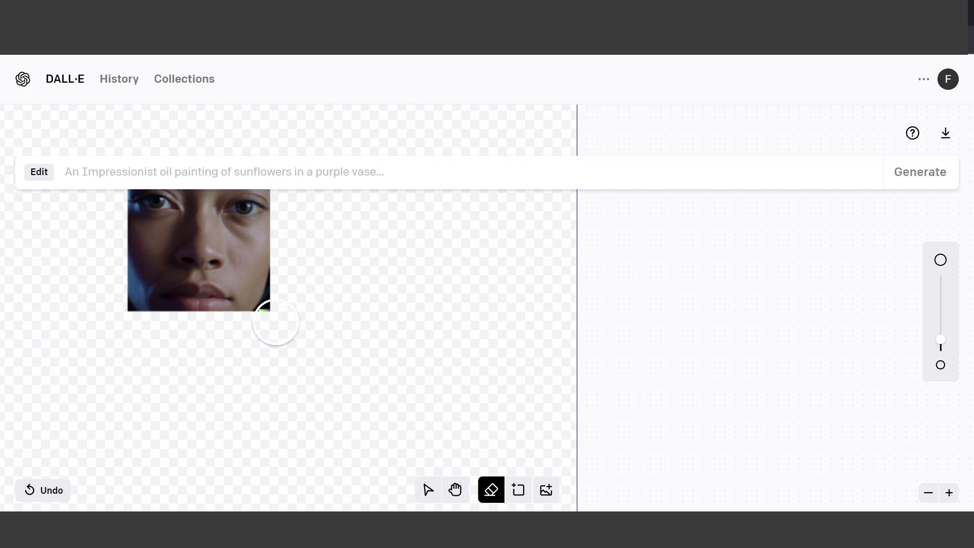
{"action": "mouse_move", "coordinate": [825, 418]}
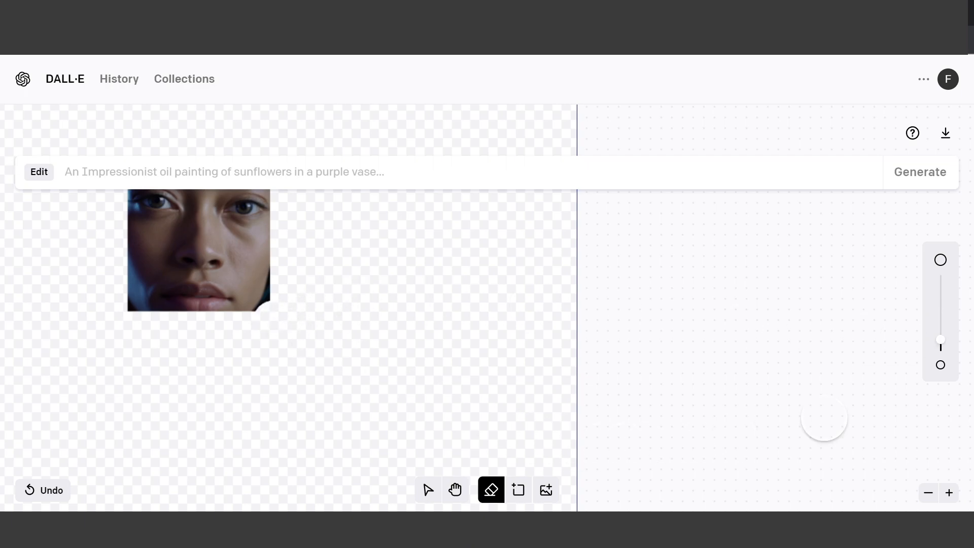
{"action": "left_click", "coordinate": [929, 493]}
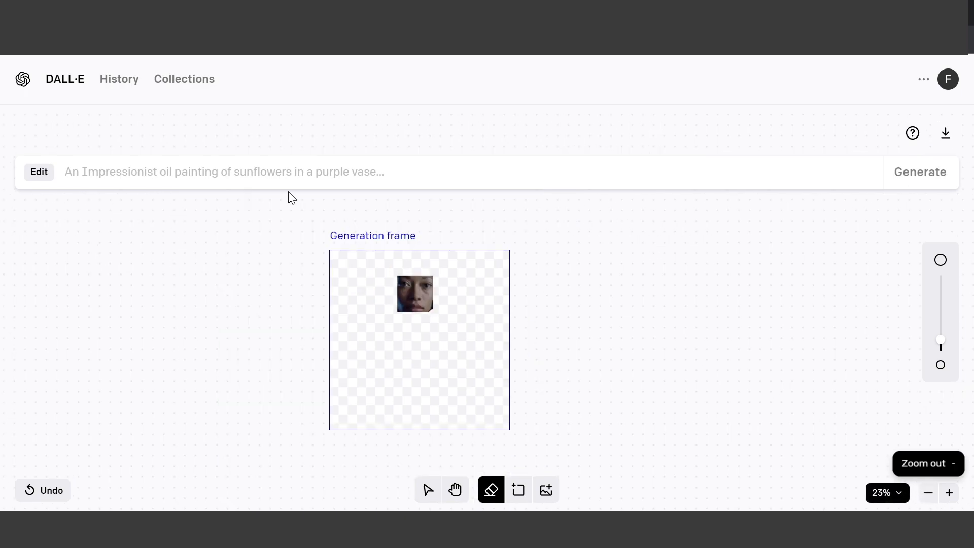
{"action": "type", "text": "A beautiful woman sitting on the train seat with a lama on her knees near train window, 4K detailed photography, cinematic lighting"}
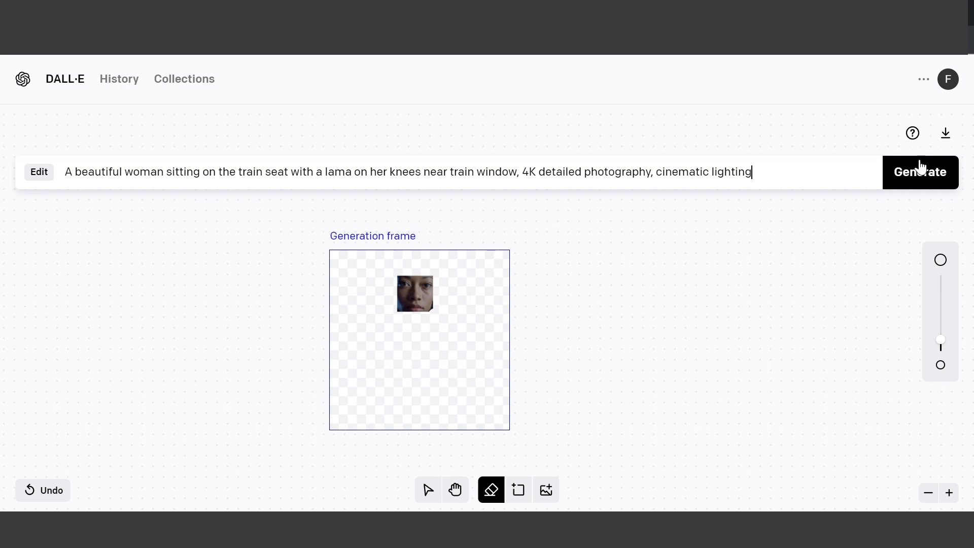
Generate the outpainted frame from the woman-on-a-train-seat-with-llama prompt.
{"action": "left_click", "coordinate": [455, 489]}
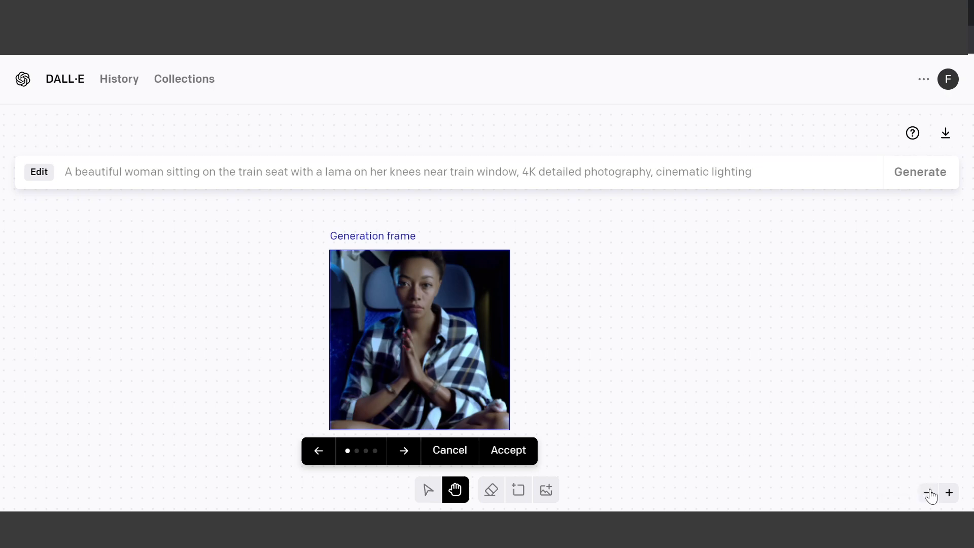
Browse all four outpainting variations, settle on the fourth with the white llama, then zoom out.
{"action": "left_click", "coordinate": [949, 492]}
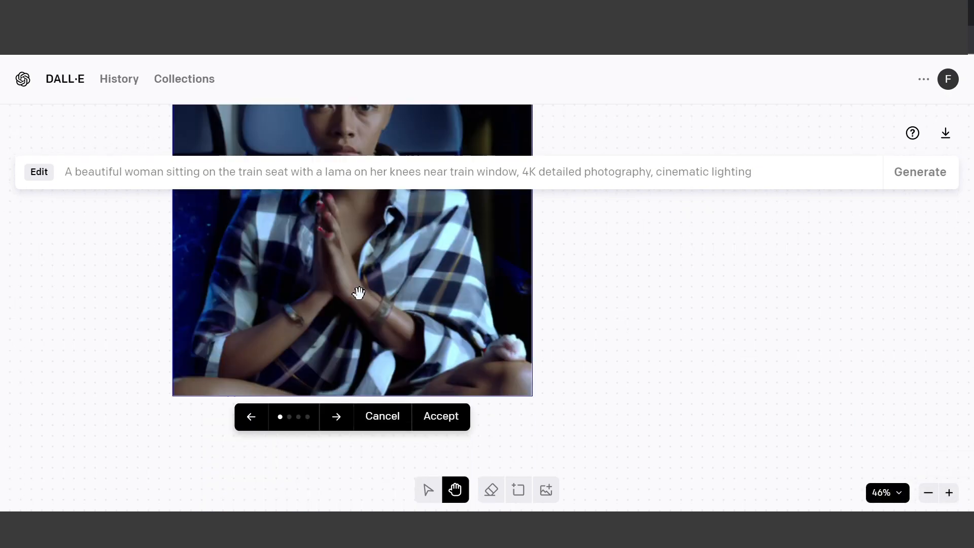
{"action": "left_click", "coordinate": [336, 416]}
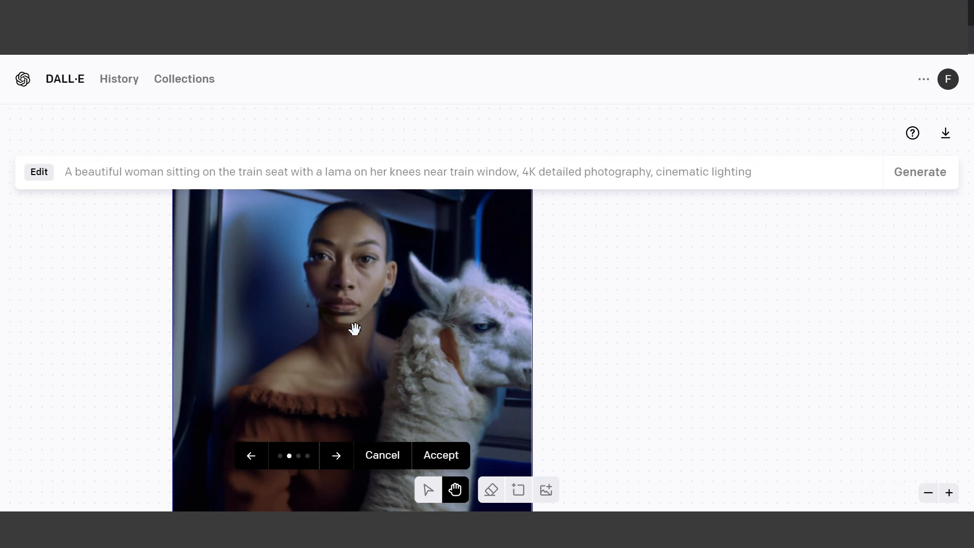
{"action": "mouse_move", "coordinate": [336, 455]}
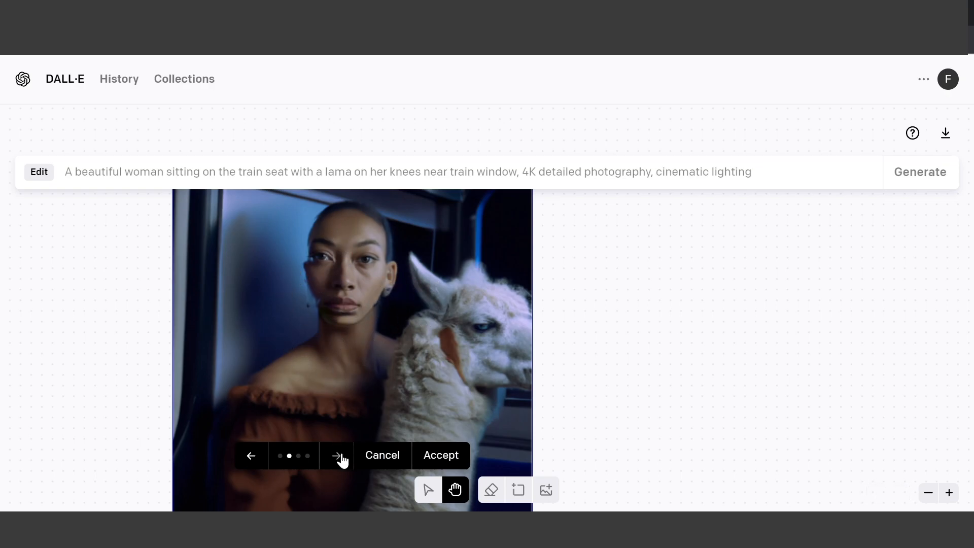
{"action": "left_click", "coordinate": [336, 455]}
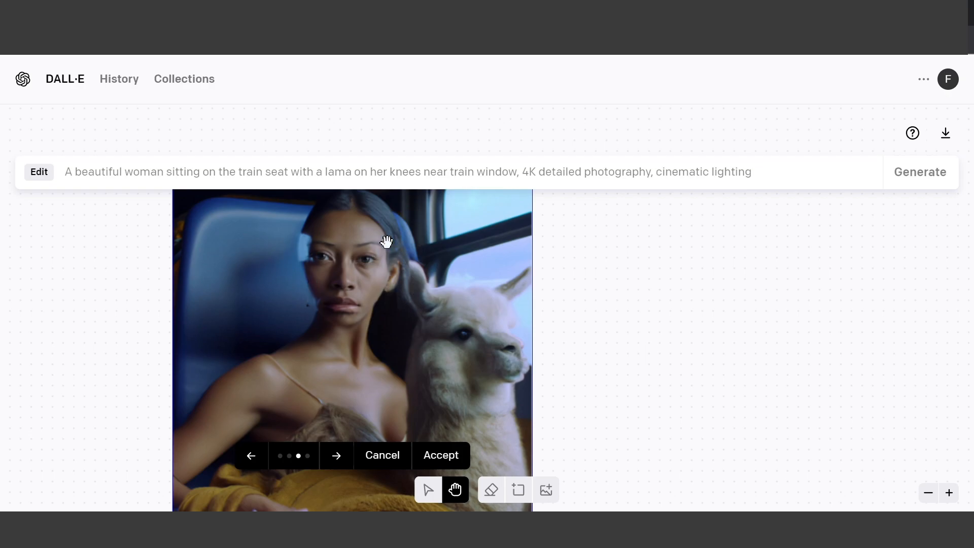
{"action": "mouse_move", "coordinate": [300, 432]}
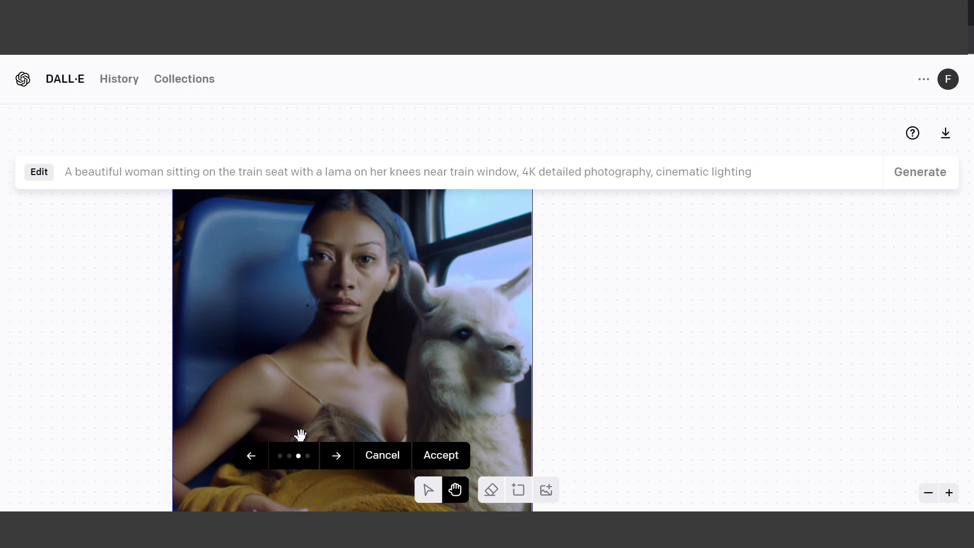
{"action": "left_click", "coordinate": [252, 455]}
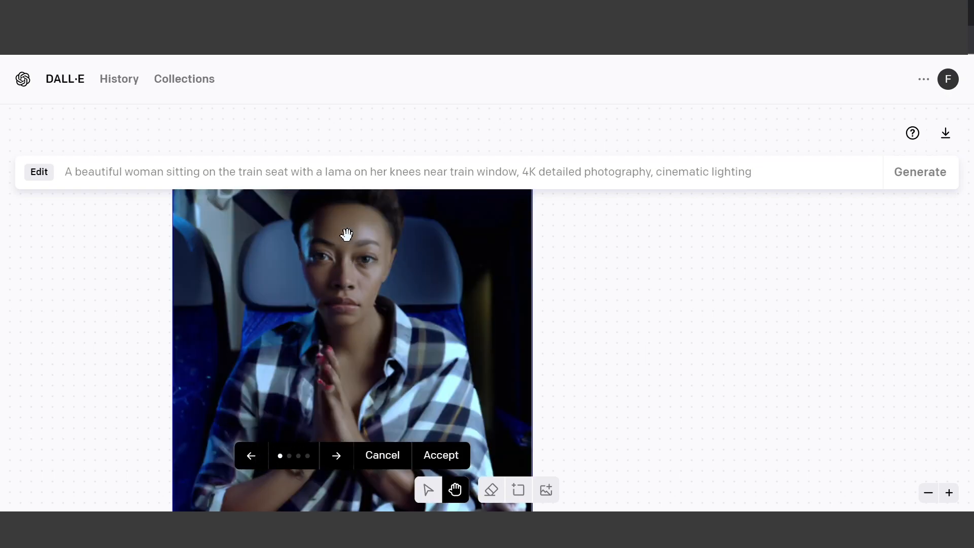
{"action": "left_click", "coordinate": [336, 455]}
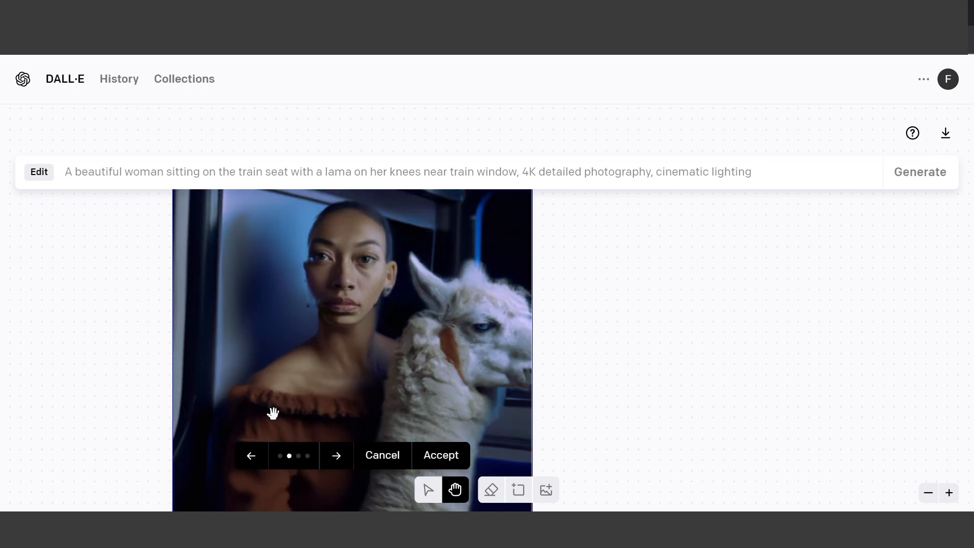
{"action": "left_click", "coordinate": [336, 456]}
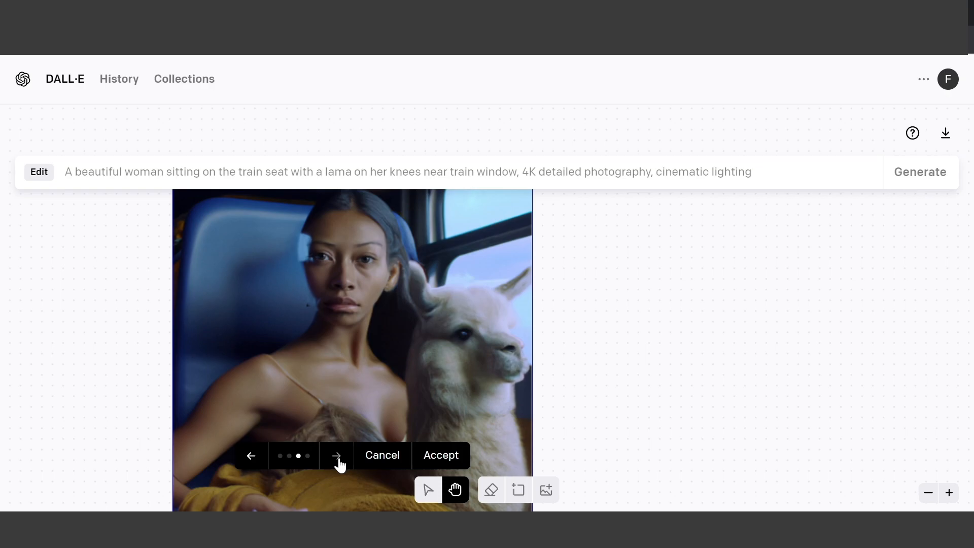
{"action": "left_click", "coordinate": [337, 456]}
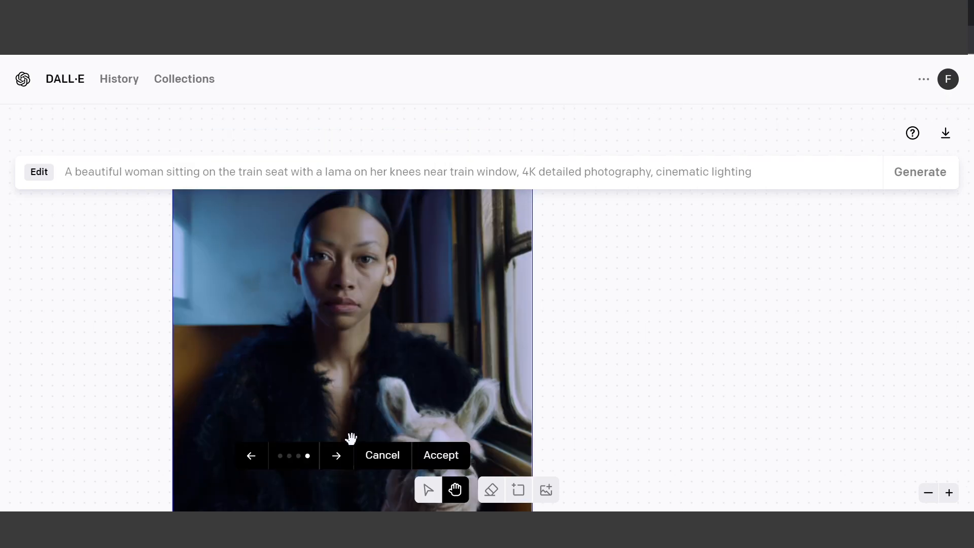
{"action": "left_click", "coordinate": [929, 493]}
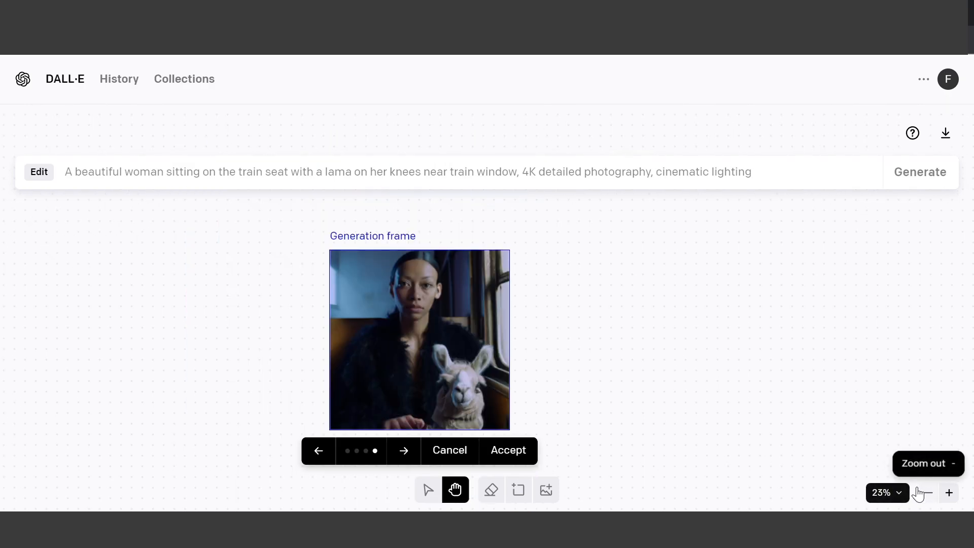
{"action": "mouse_move", "coordinate": [557, 357]}
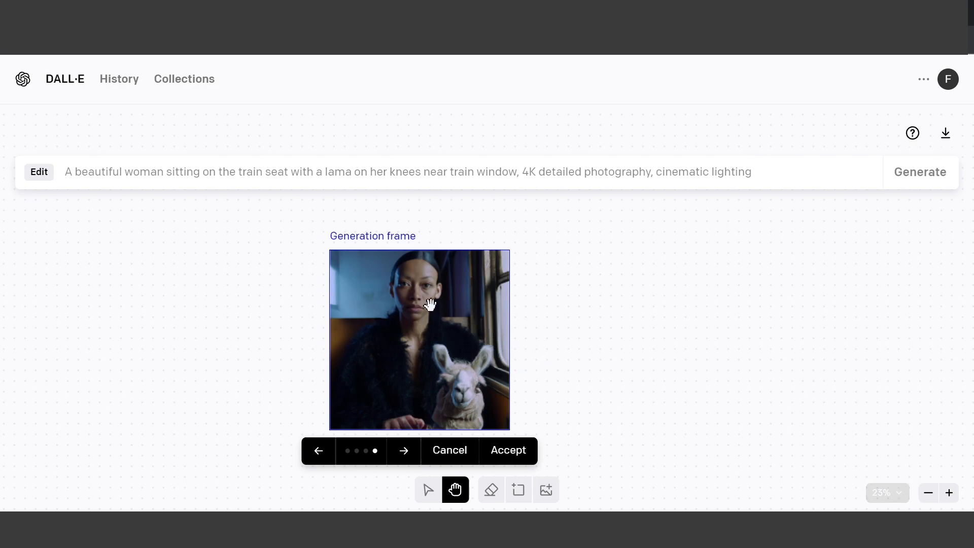
{"action": "mouse_move", "coordinate": [452, 323]}
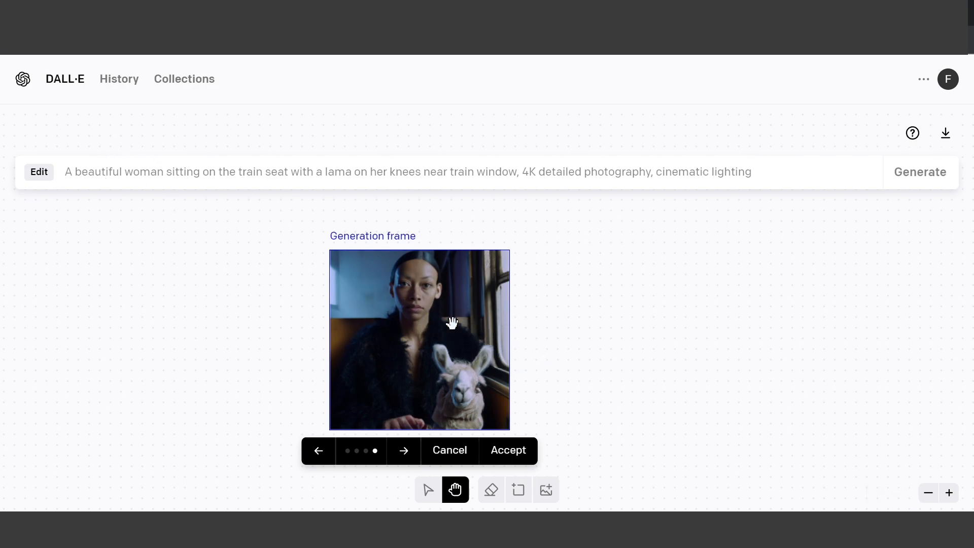
{"action": "mouse_move", "coordinate": [957, 66]}
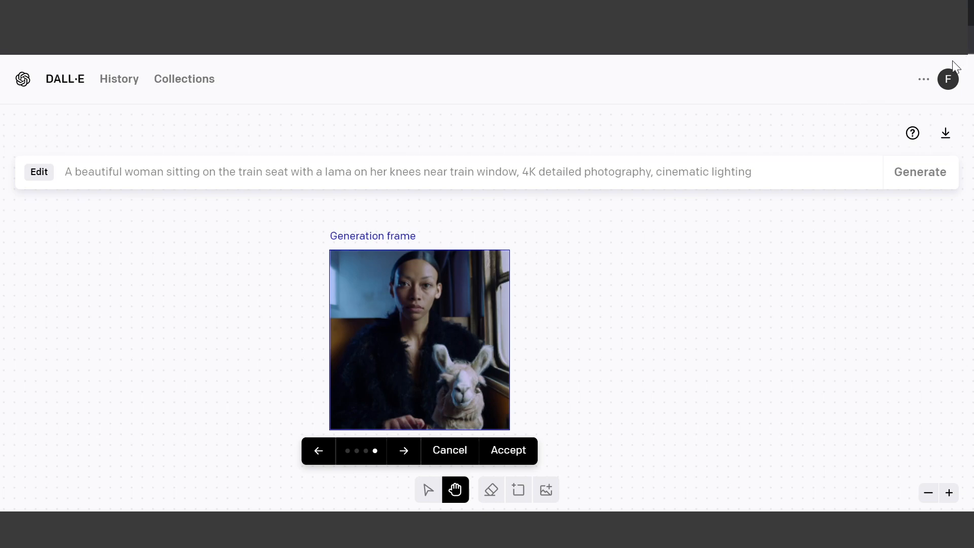
{"action": "mouse_move", "coordinate": [475, 297]}
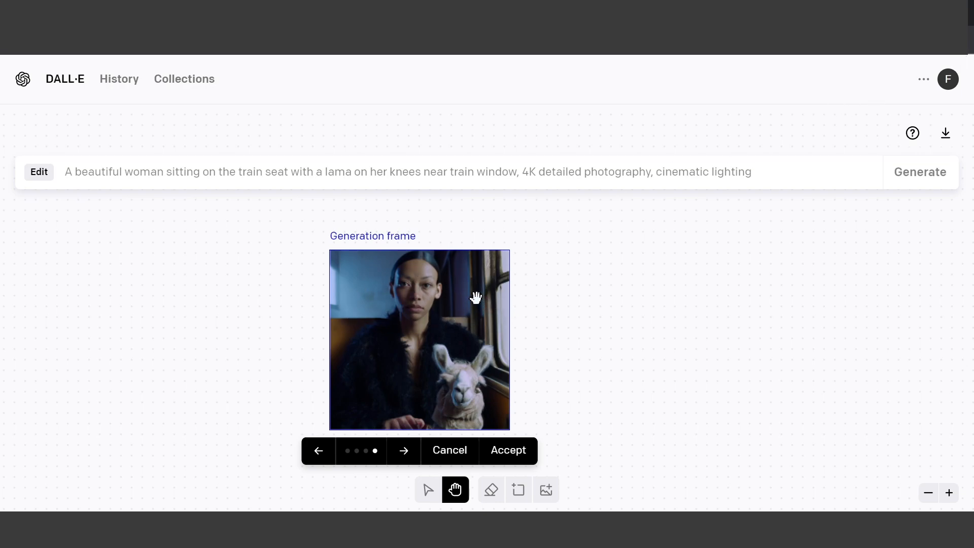
{"action": "mouse_move", "coordinate": [572, 291]}
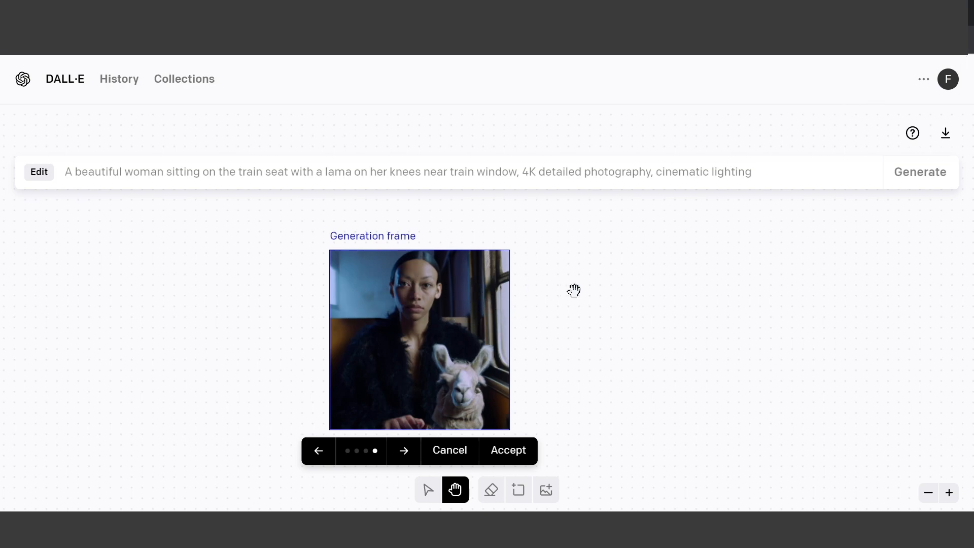